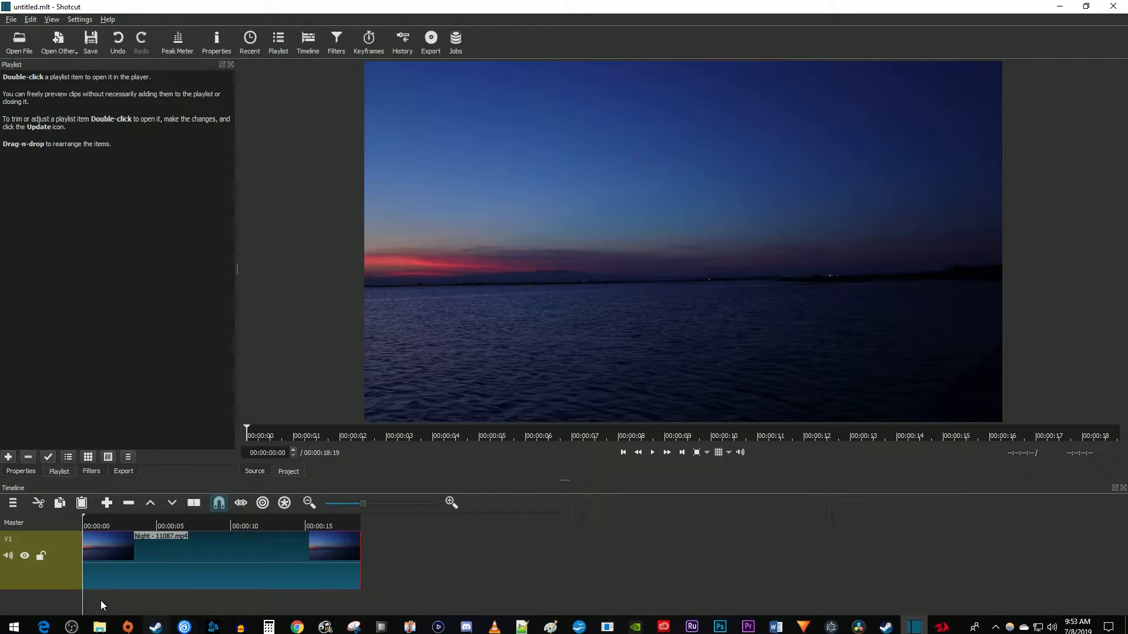
mouse_move(267, 569)
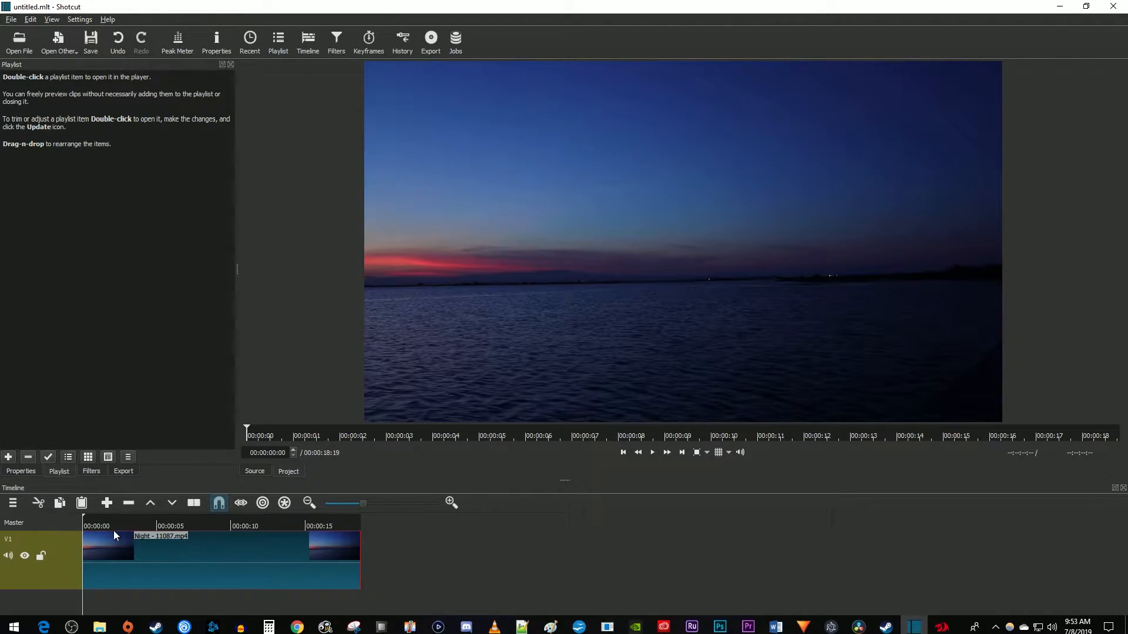
Step: Cut the night clip at the playhead, about three seconds in
click(96, 526)
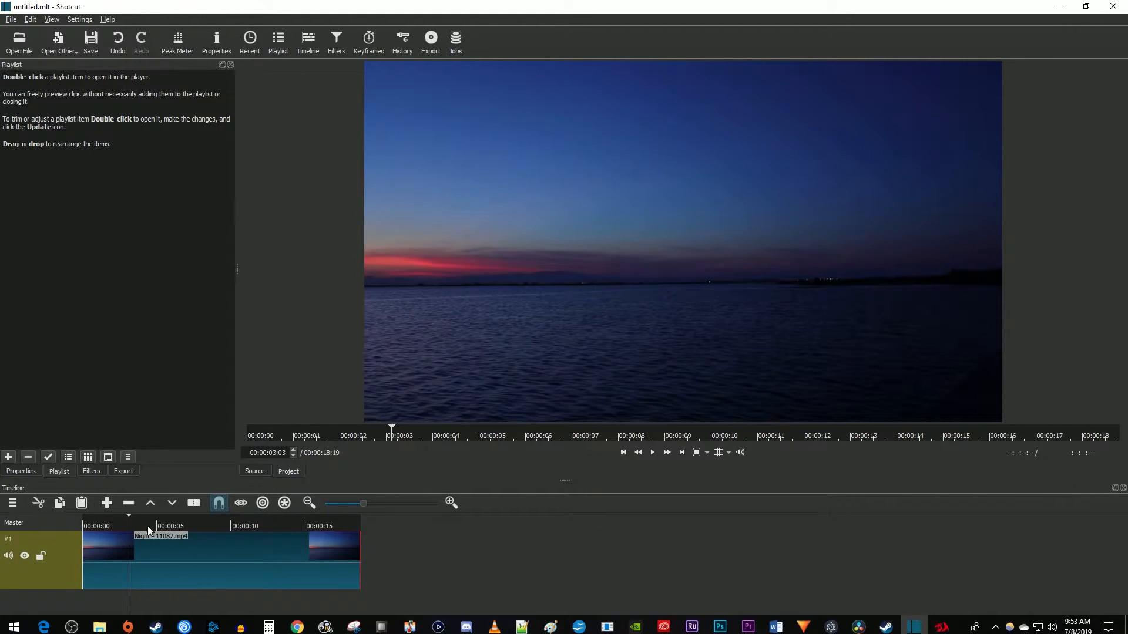
click(194, 501)
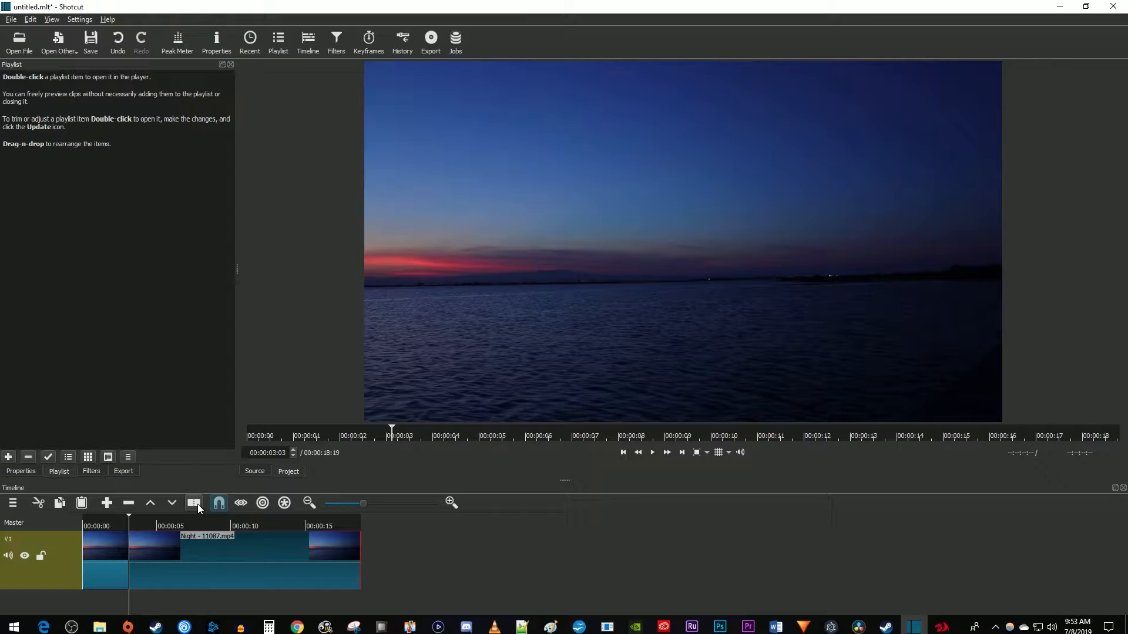
mouse_move(193, 502)
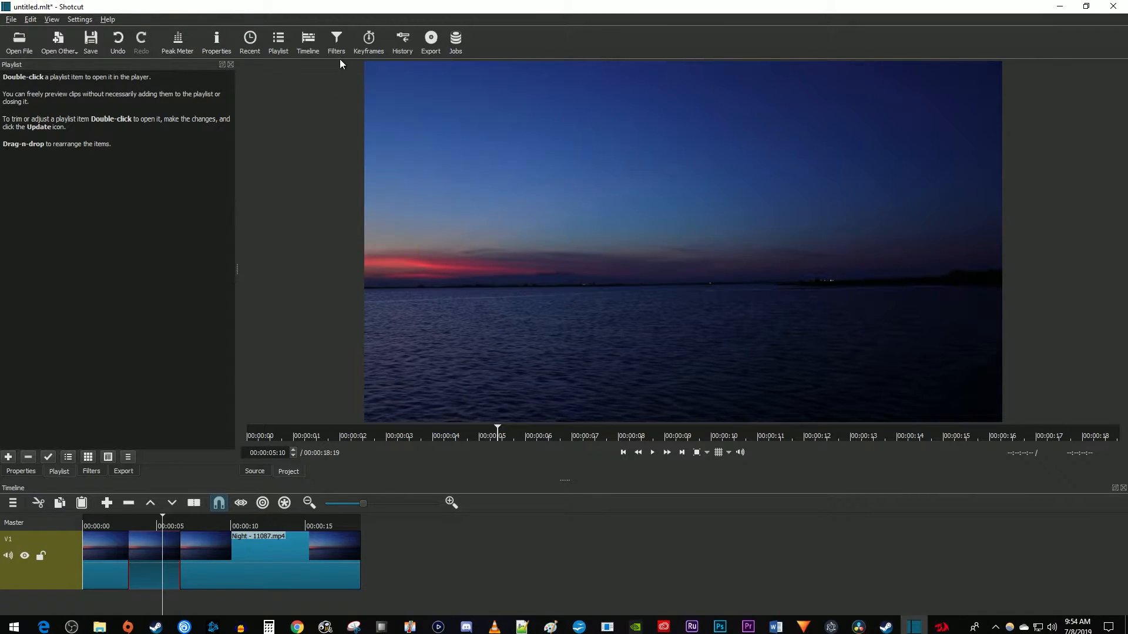
Step: Add a Text: Simple filter to the selected middle clip section via the Filters panel search
click(336, 40)
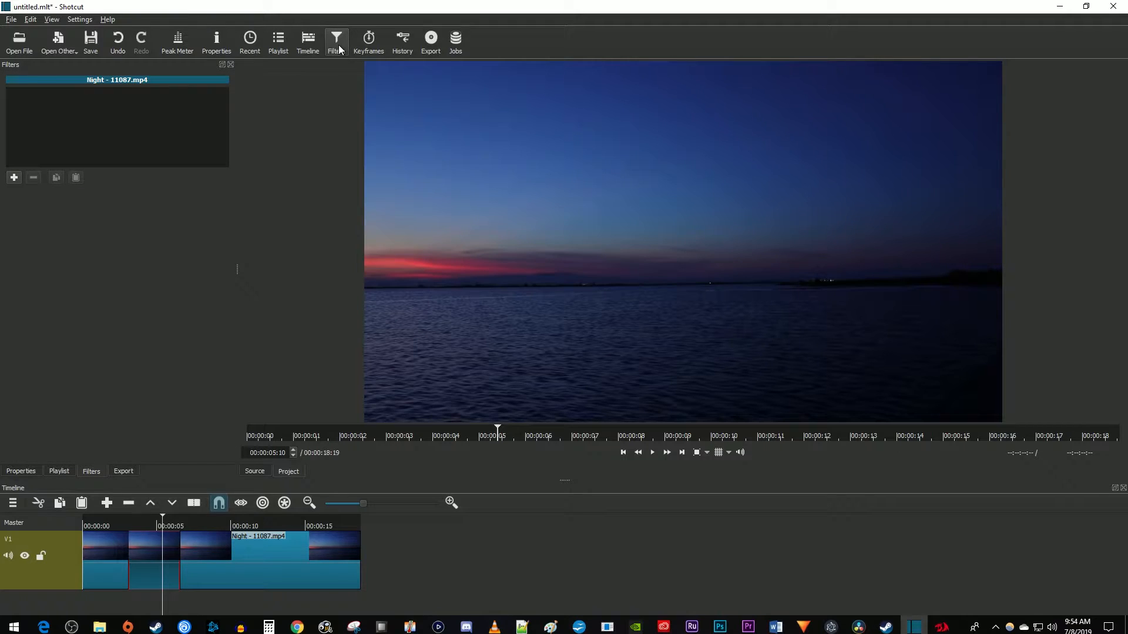
click(15, 177)
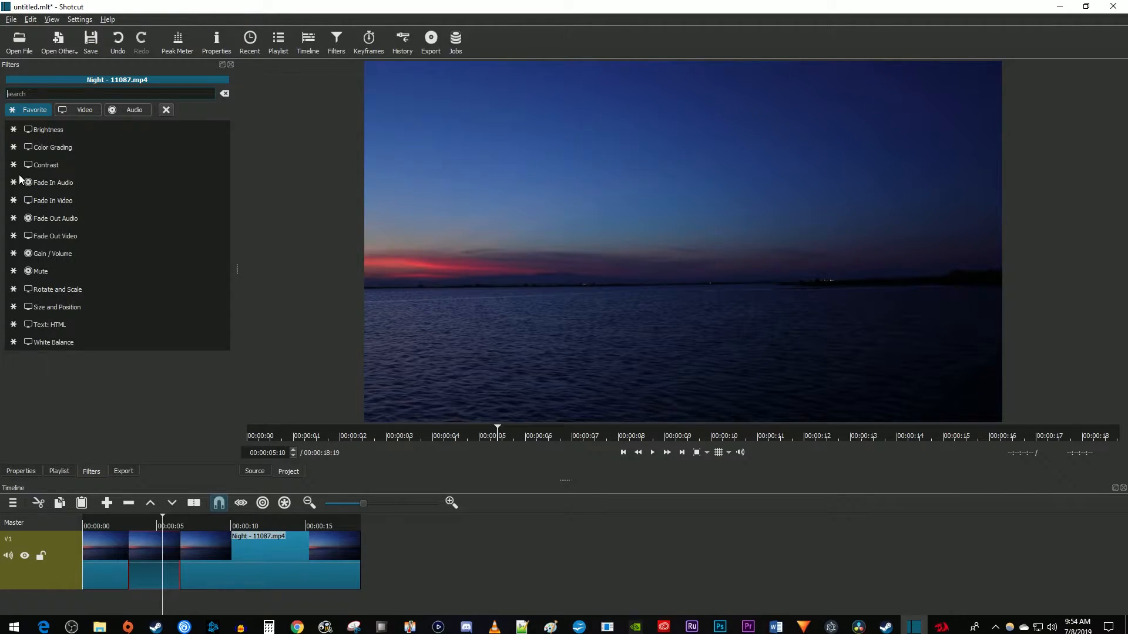
text(tex)
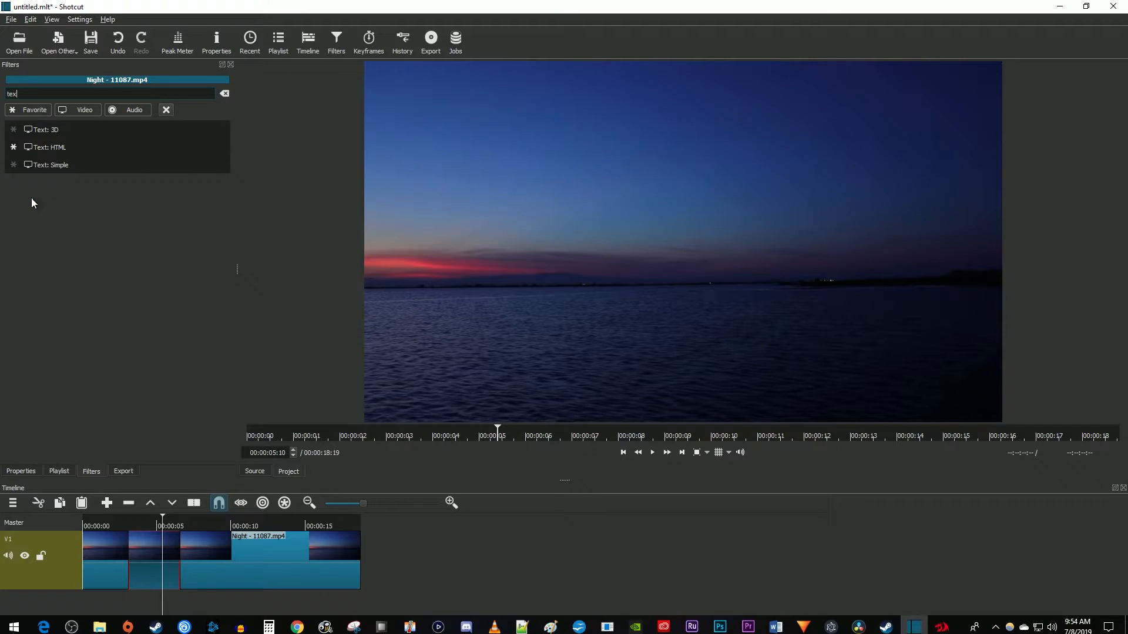
click(51, 165)
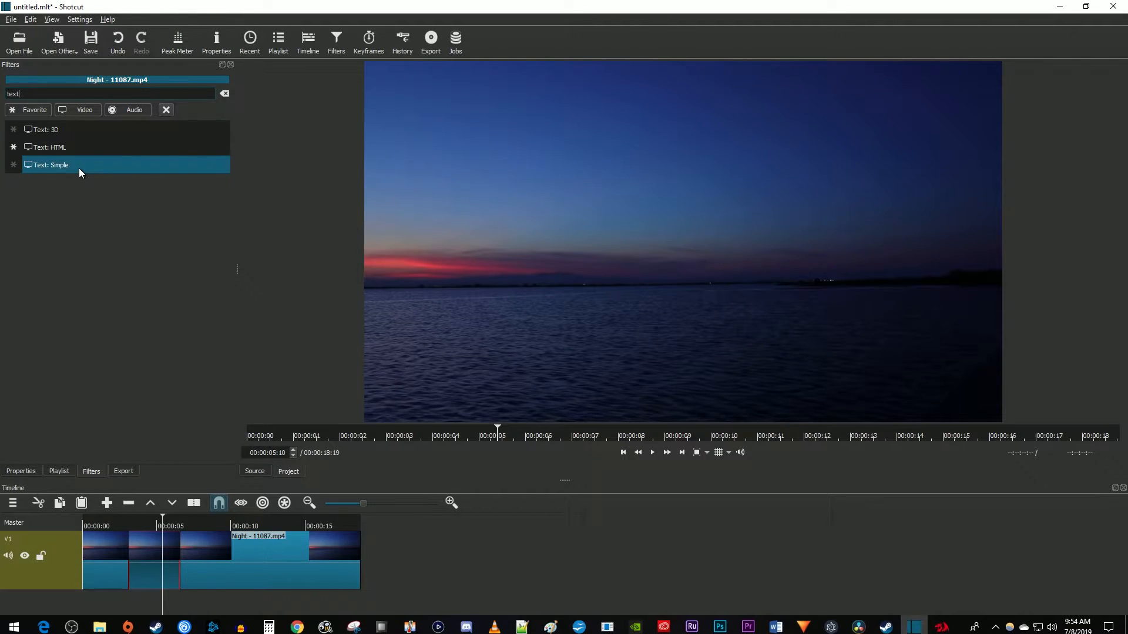
double_click(51, 165)
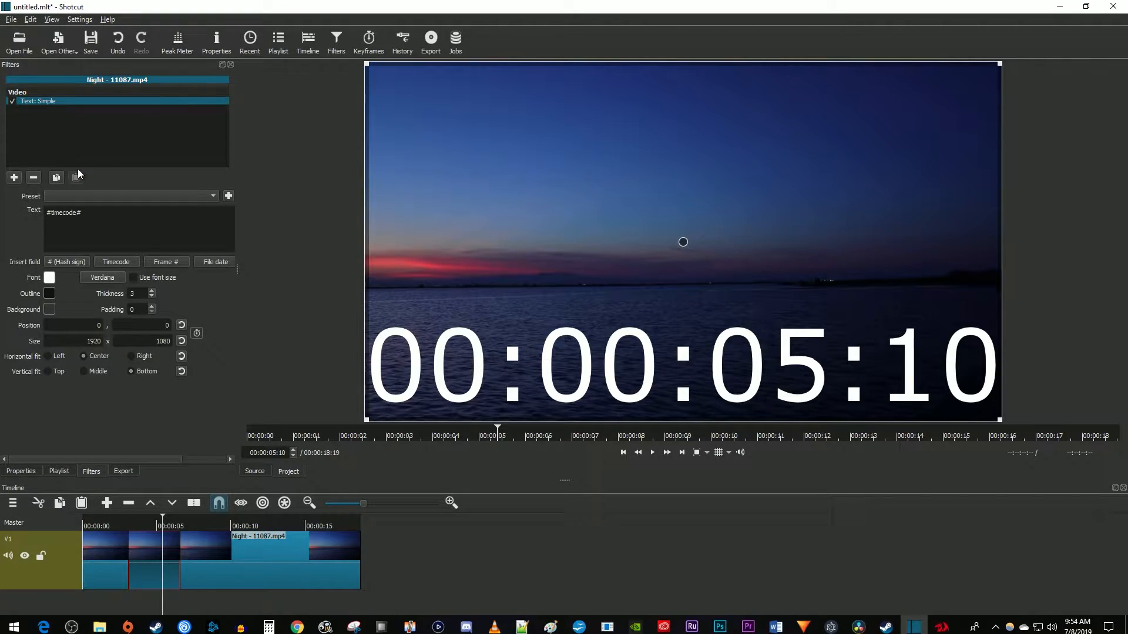
Step: Change the overlay text from the timecode to 'Summer Nights' and enable Use font size
click(82, 212)
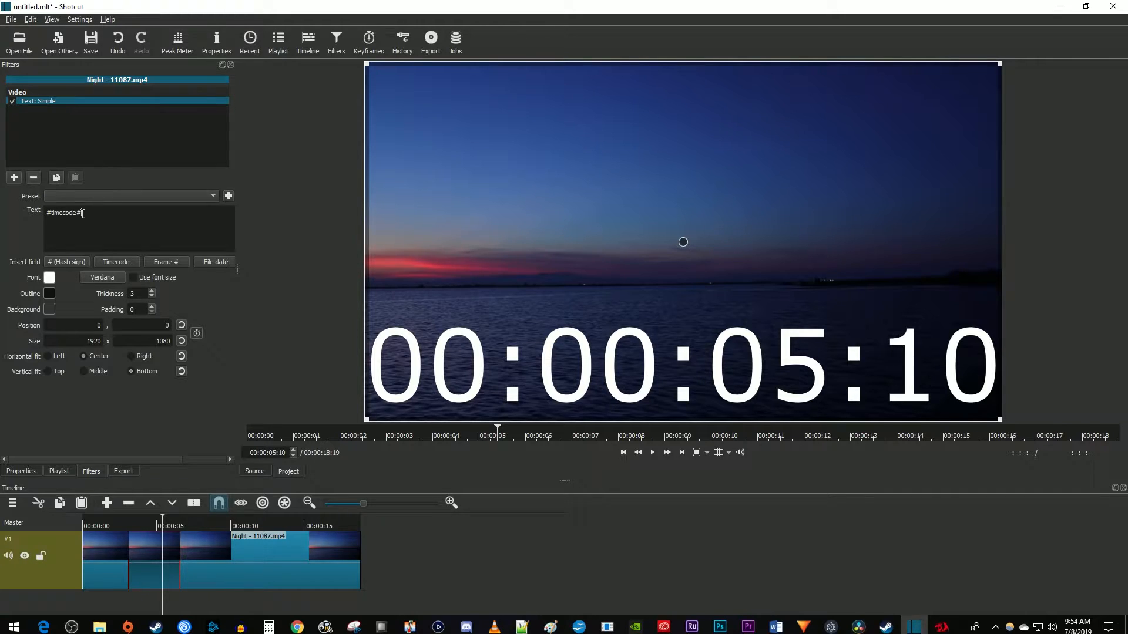
text(S)
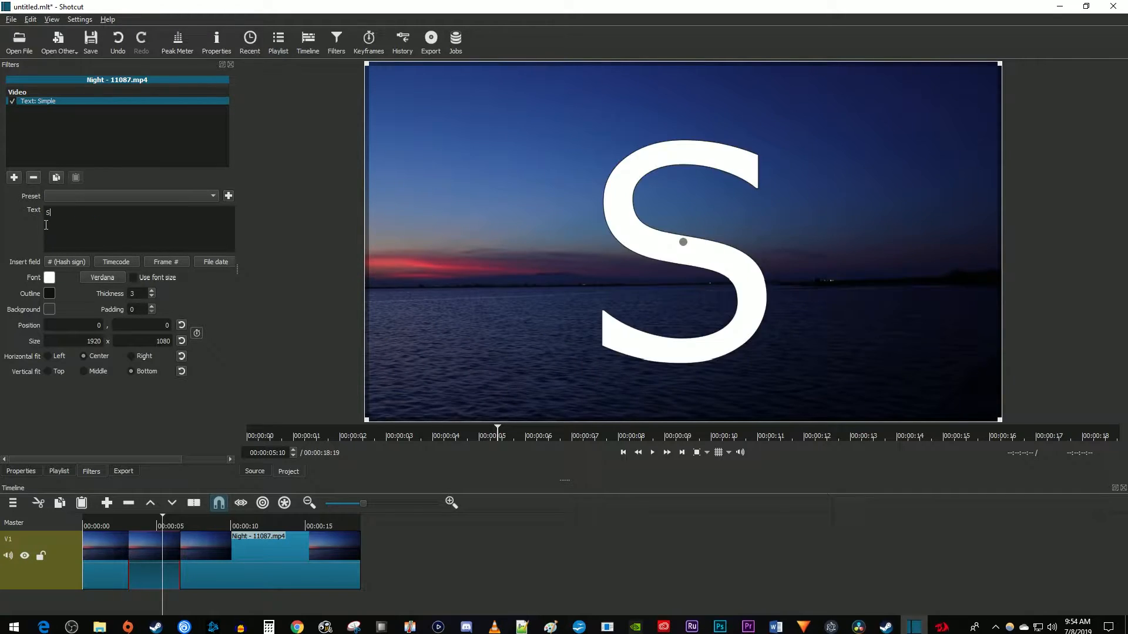
text(ummer Nights)
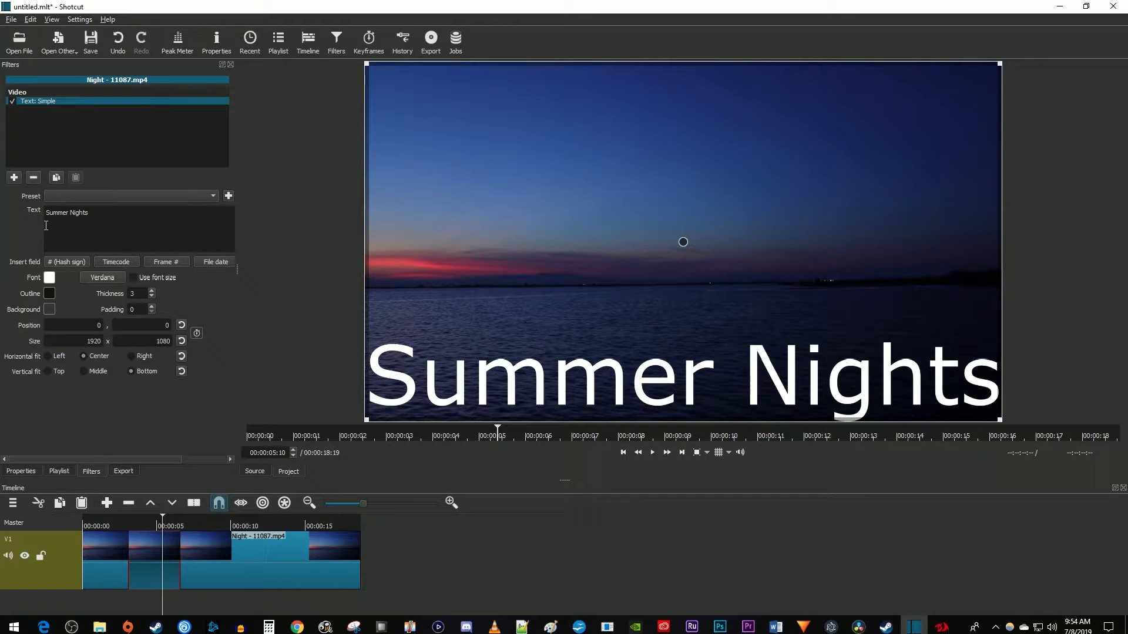
click(133, 278)
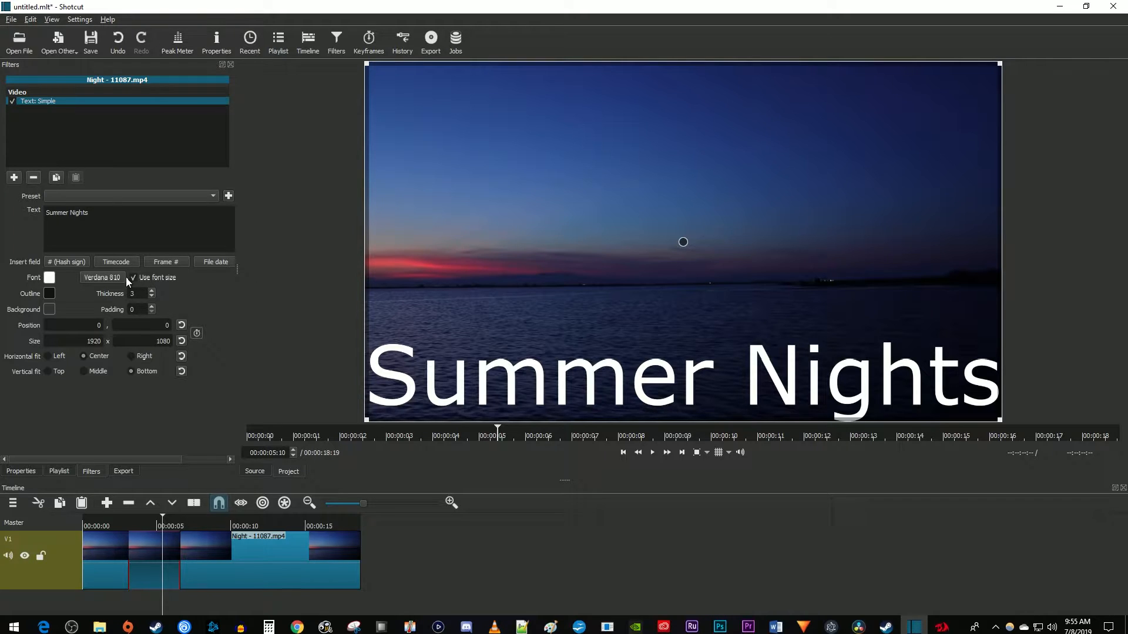
Step: Set the title font to Bebas Neue at size 250 in the font dialog
click(101, 277)
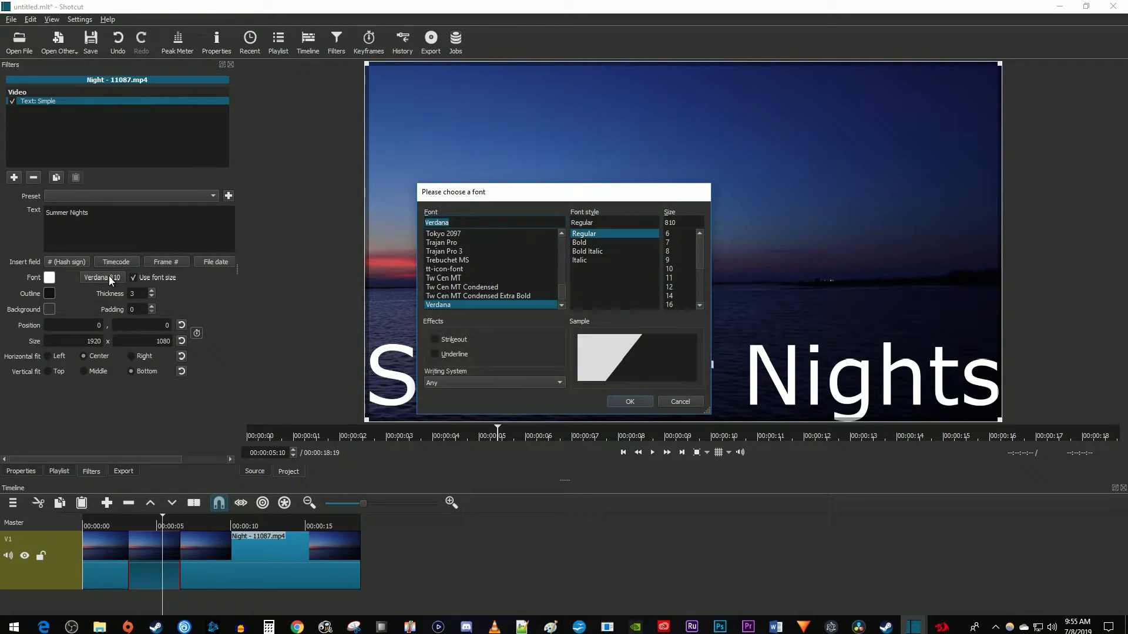
drag(496, 191, 283, 178)
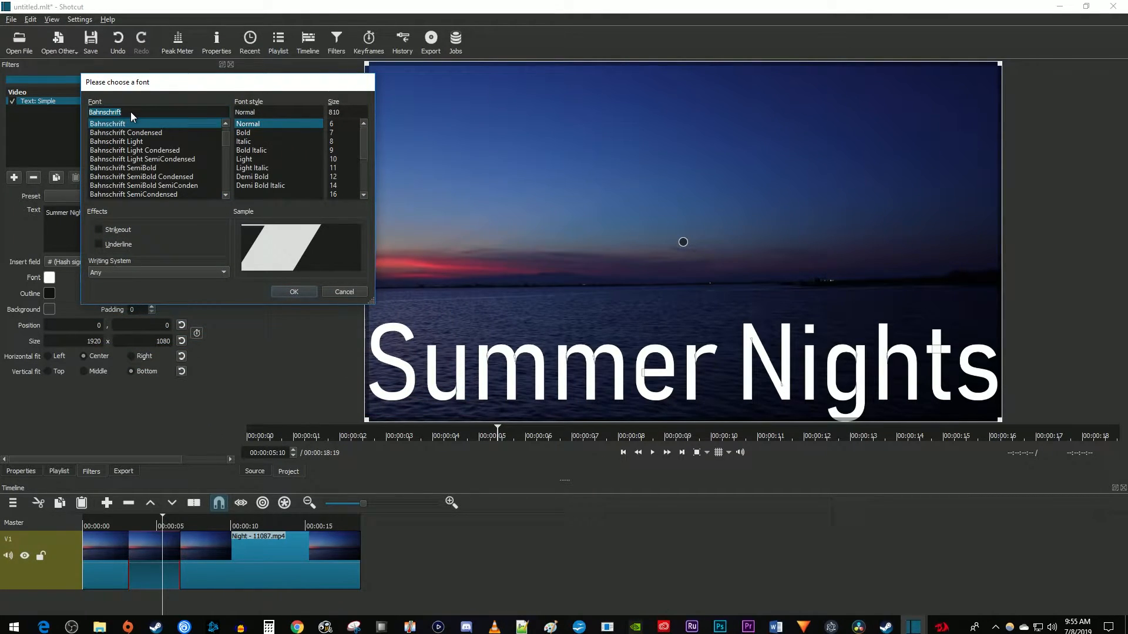
click(105, 176)
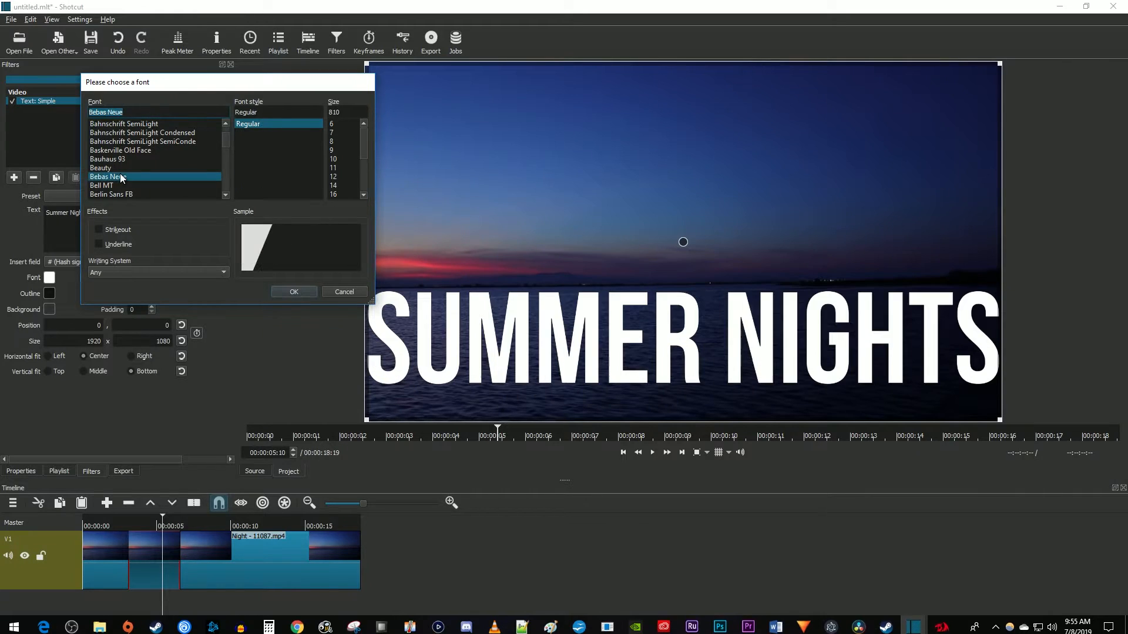
click(333, 168)
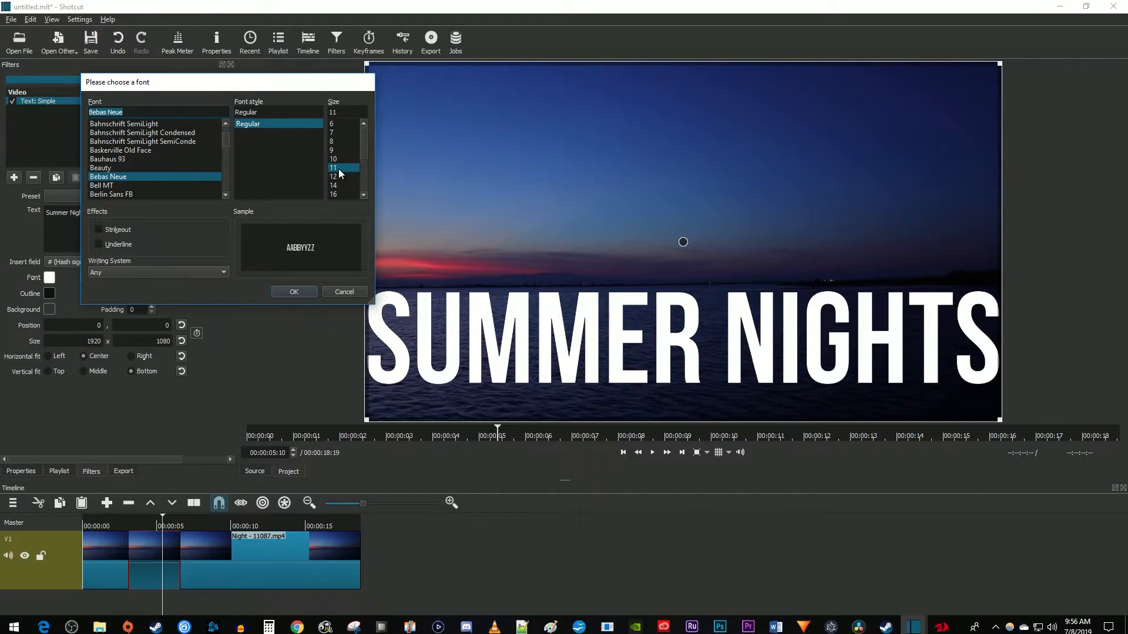
scroll(down, 3)
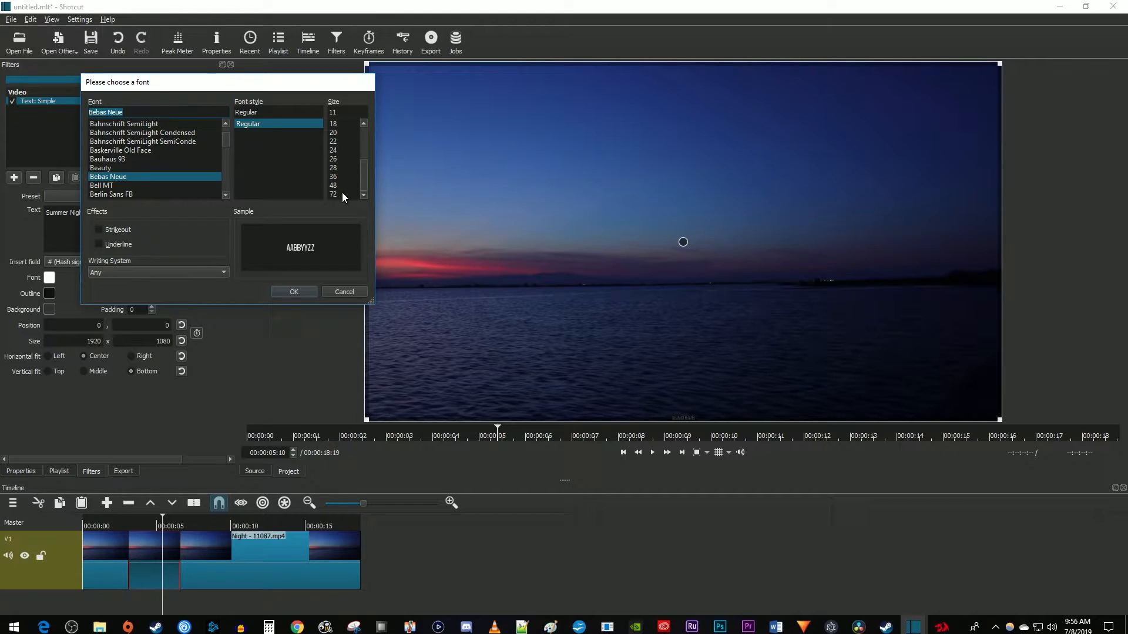
click(333, 194)
text(250)
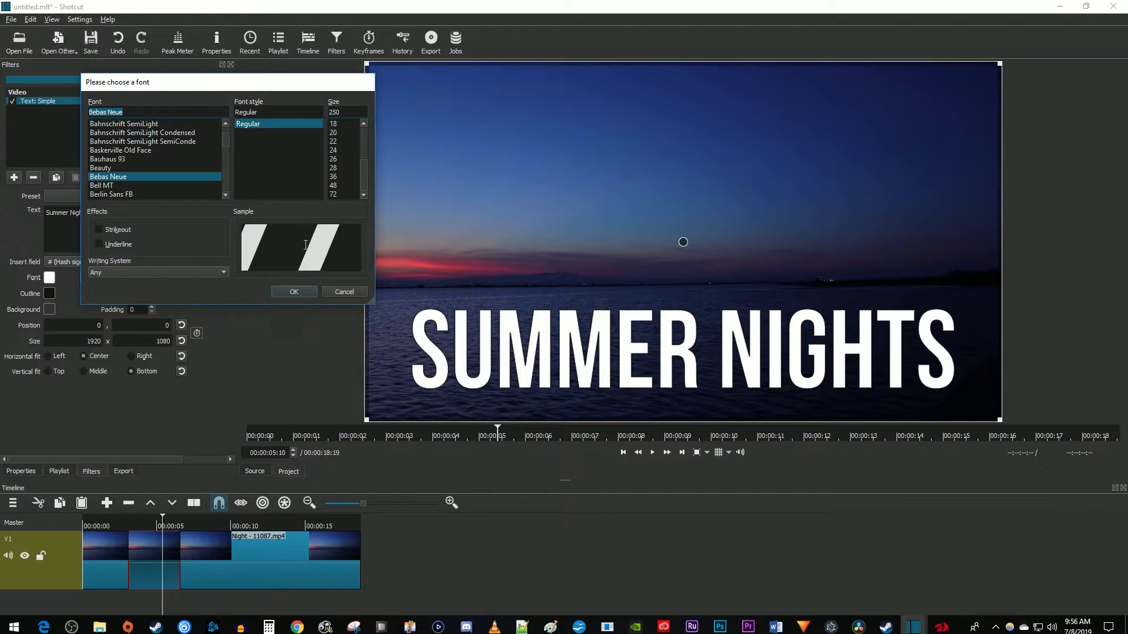
click(293, 291)
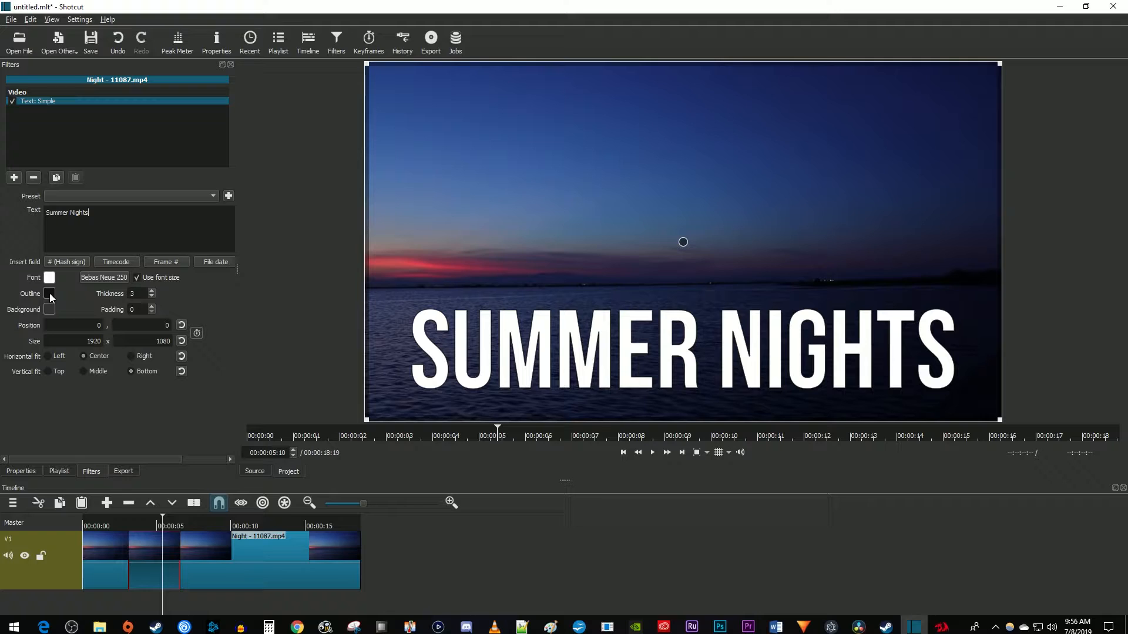
Step: Make the title's font colour dark green (#397520)
click(49, 277)
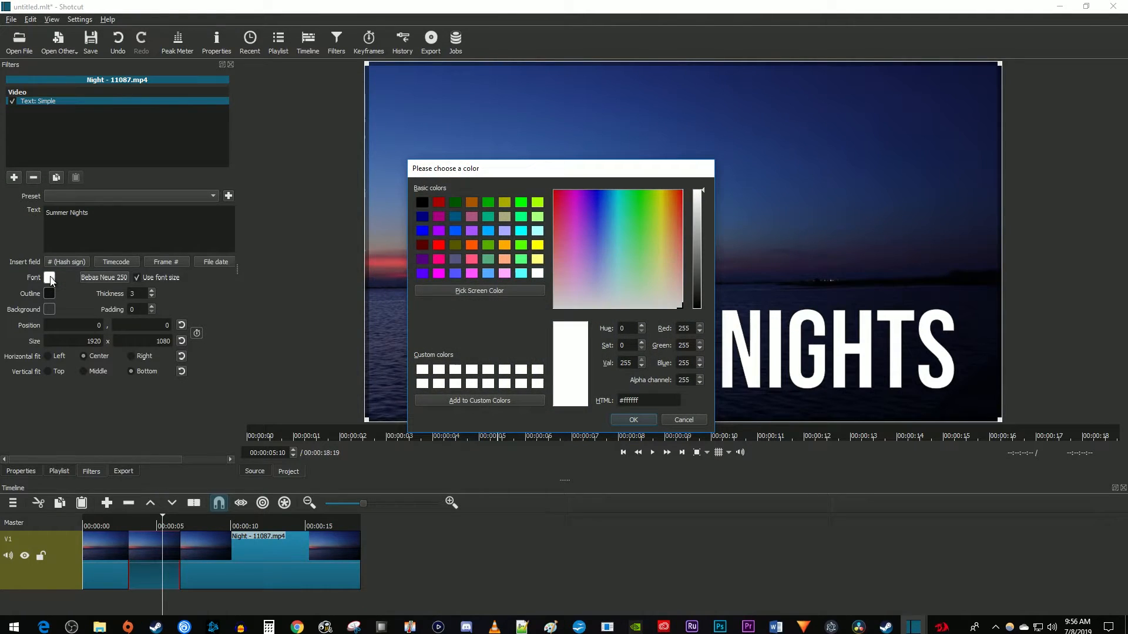
mouse_move(112, 271)
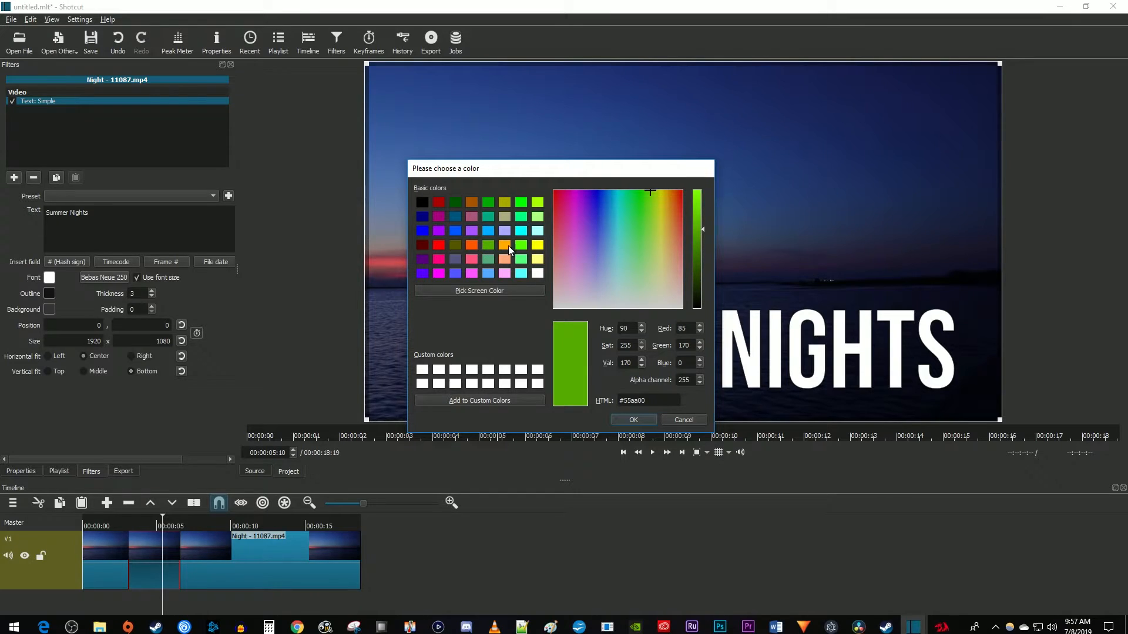
click(645, 223)
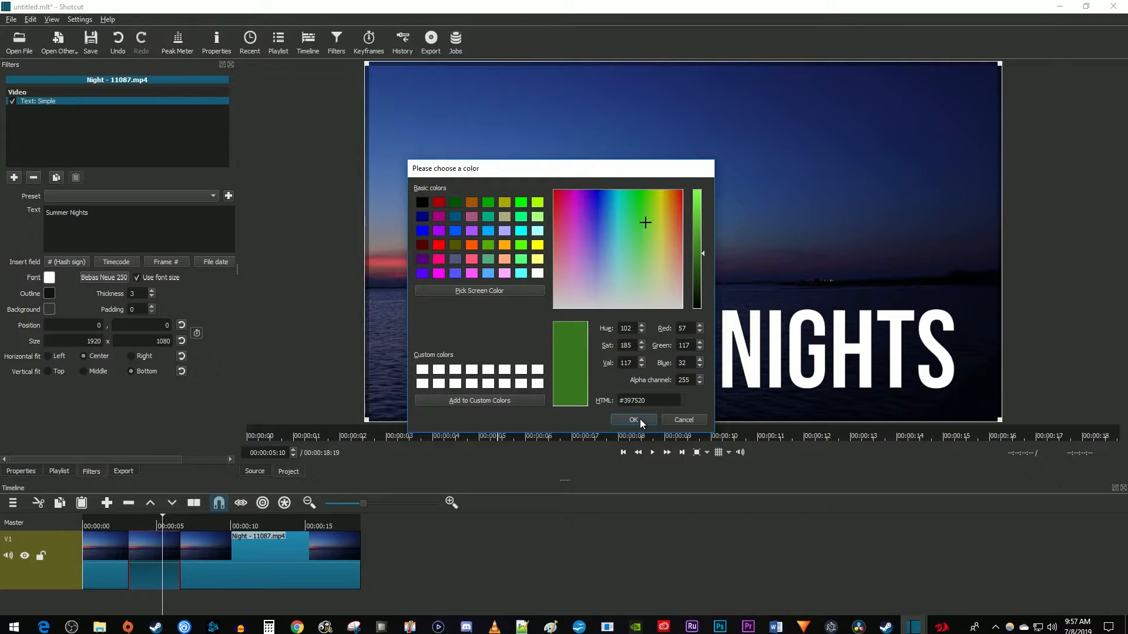
click(632, 420)
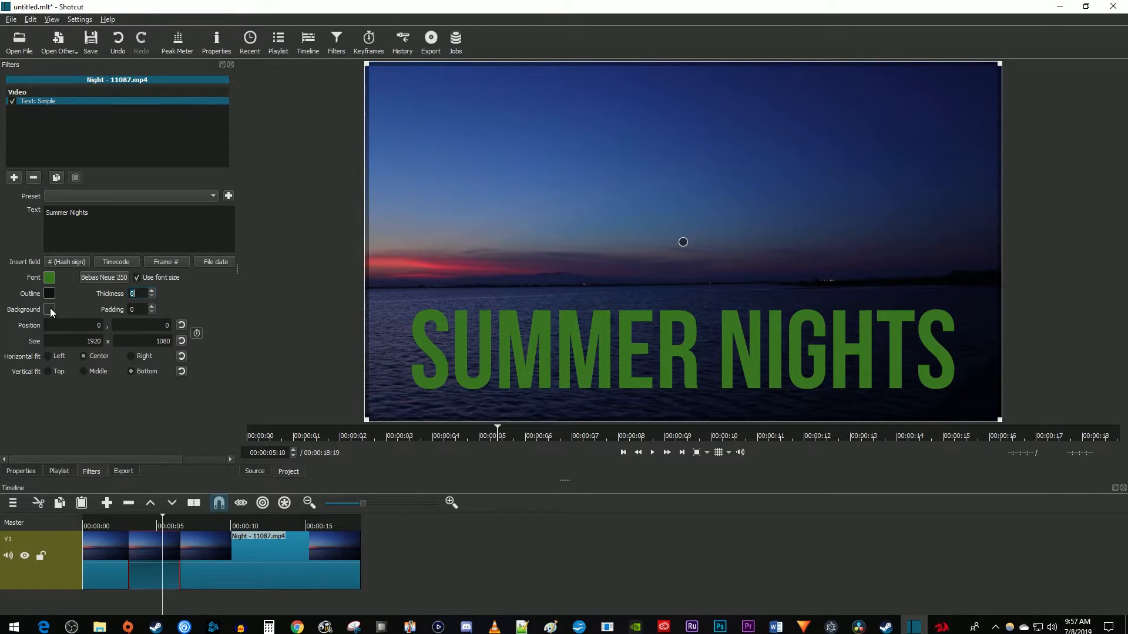
Step: Make the text background fully transparent with alpha 0
click(49, 309)
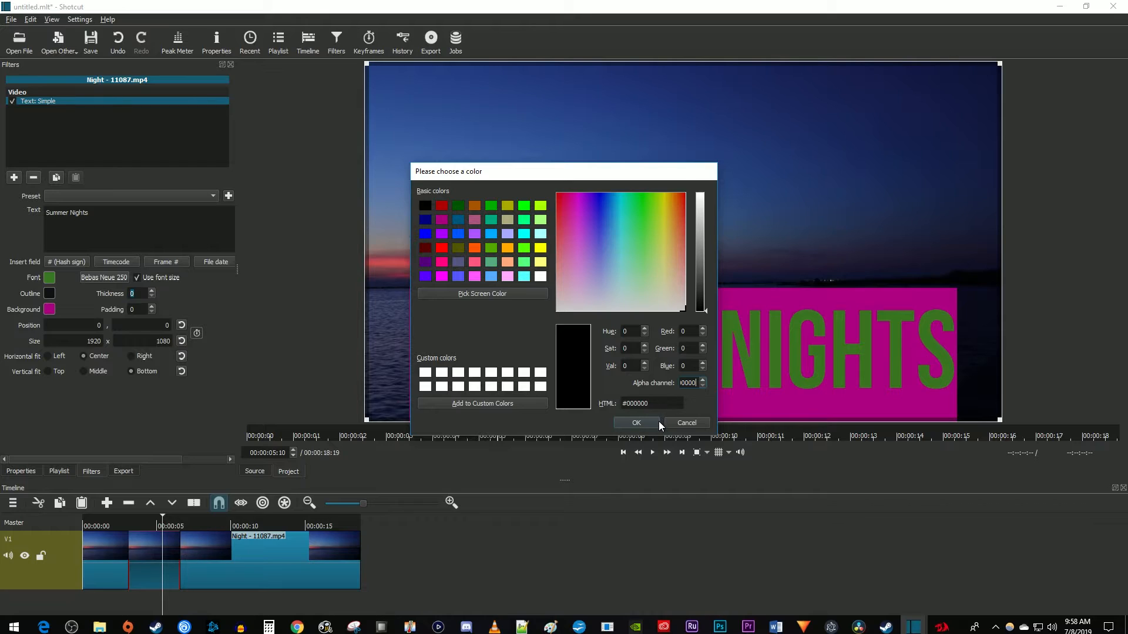
click(635, 422)
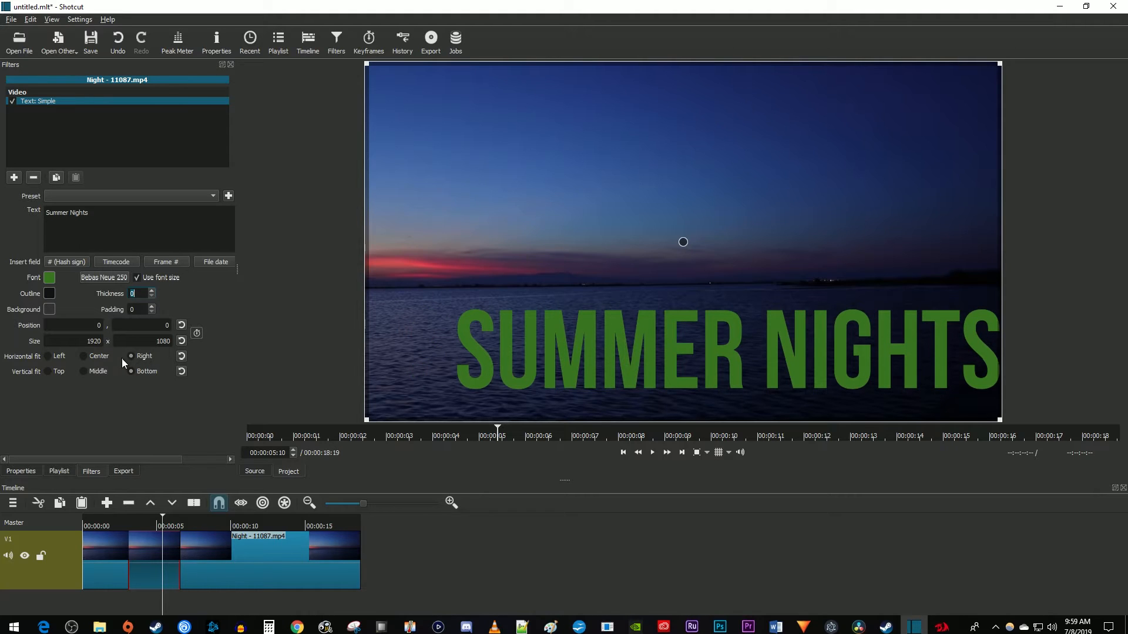
Step: Set the title's fit to Top, then Center horizontally and Middle vertically
click(59, 371)
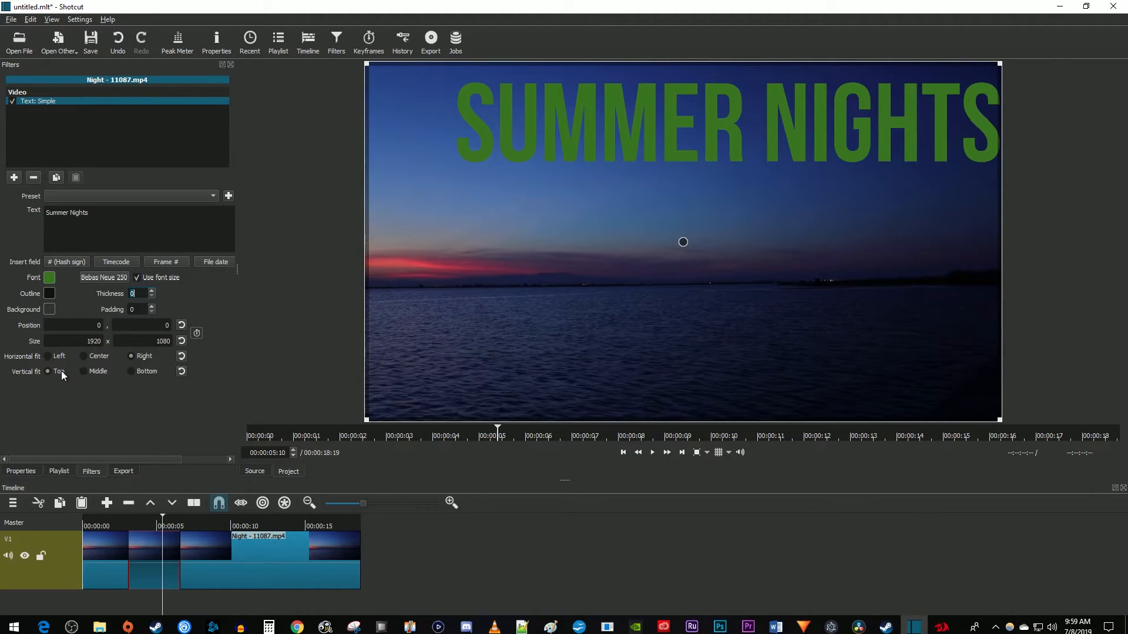
click(84, 356)
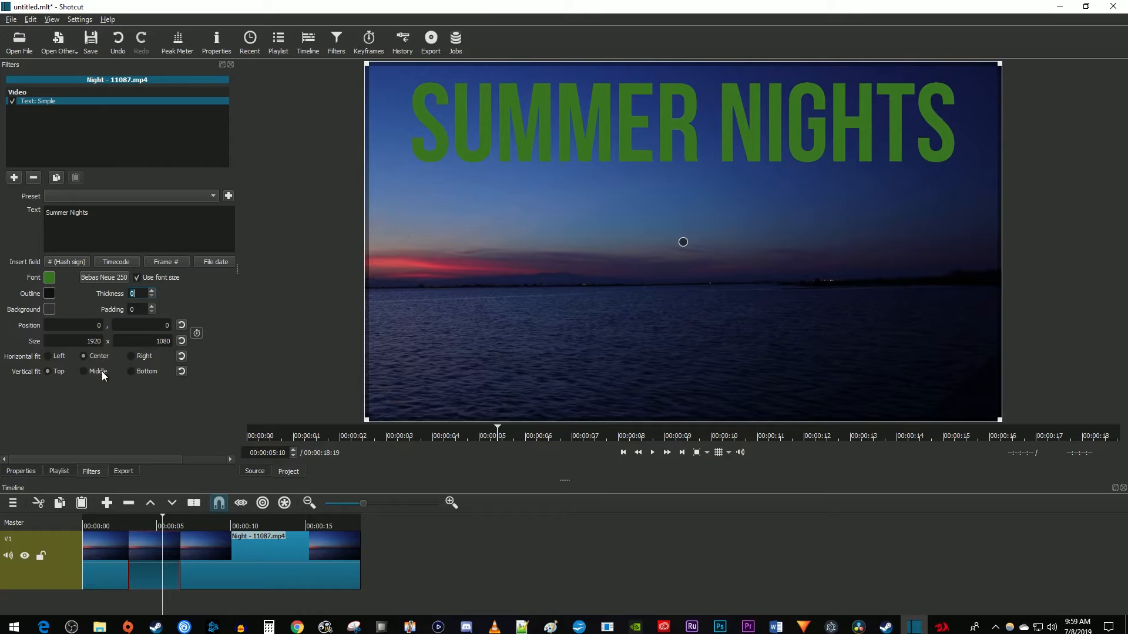
click(82, 371)
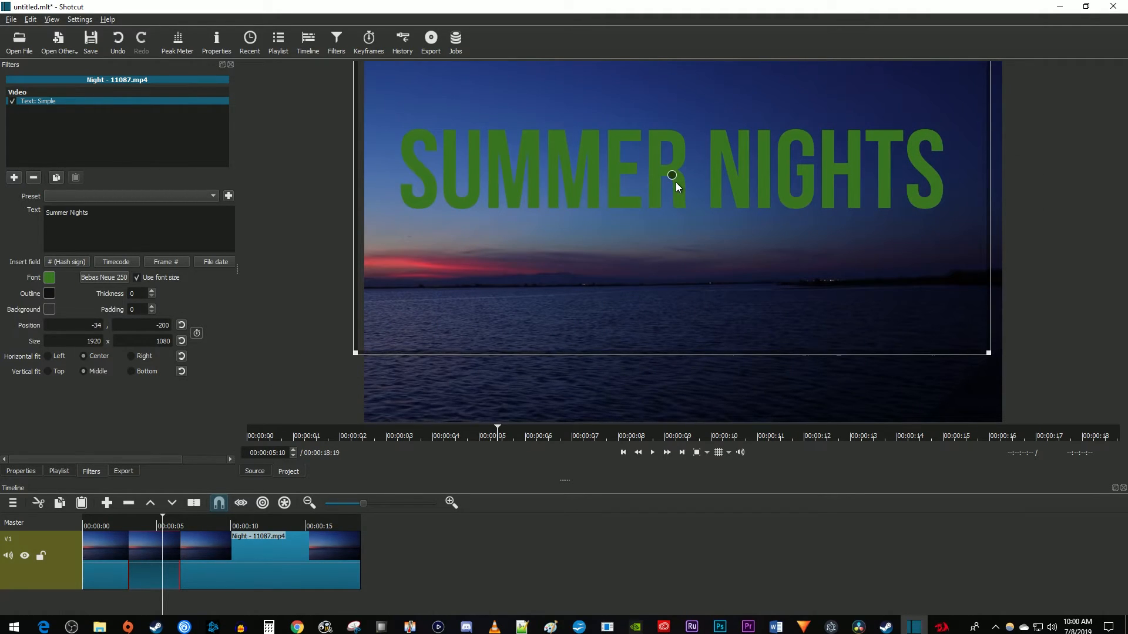
Step: Switch Horizontal fit to Right, then back to Center
click(131, 356)
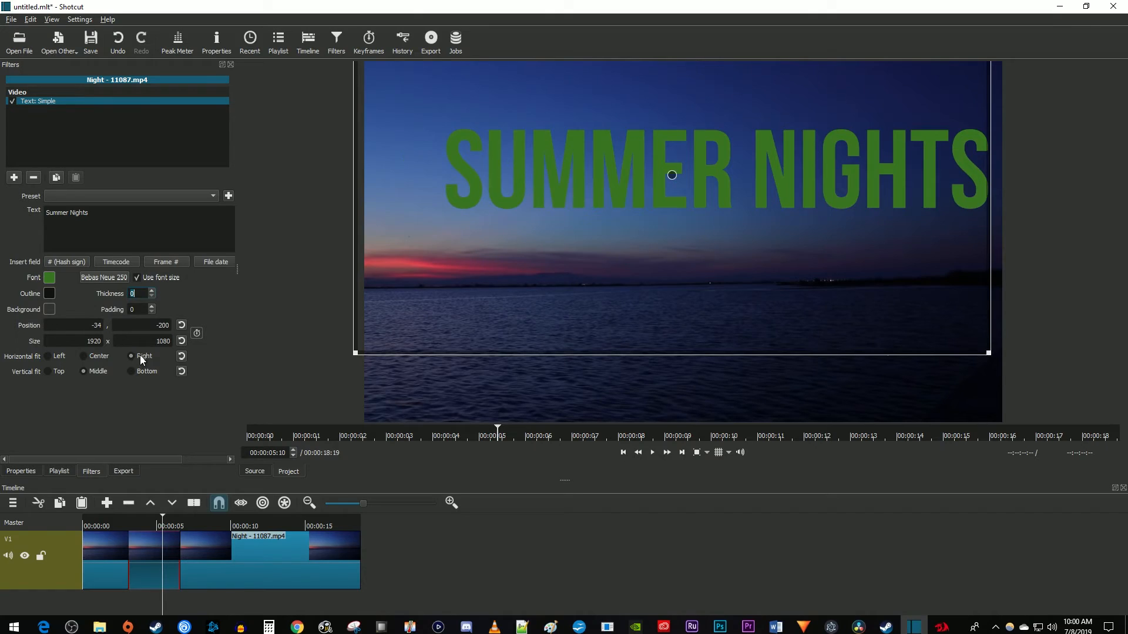
click(83, 356)
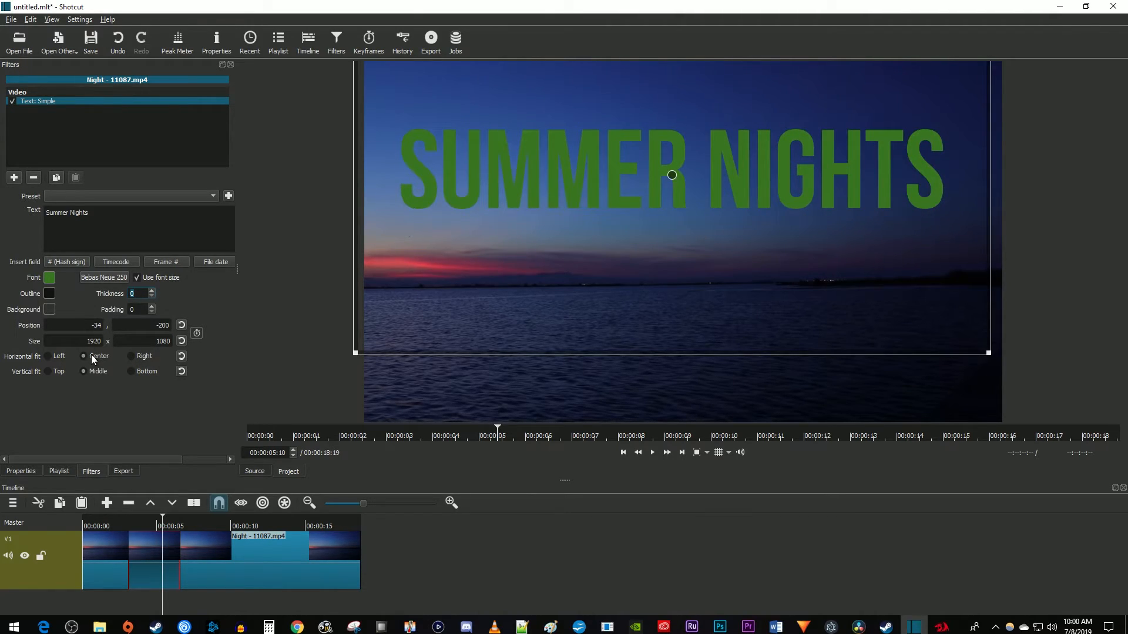
mouse_move(842, 383)
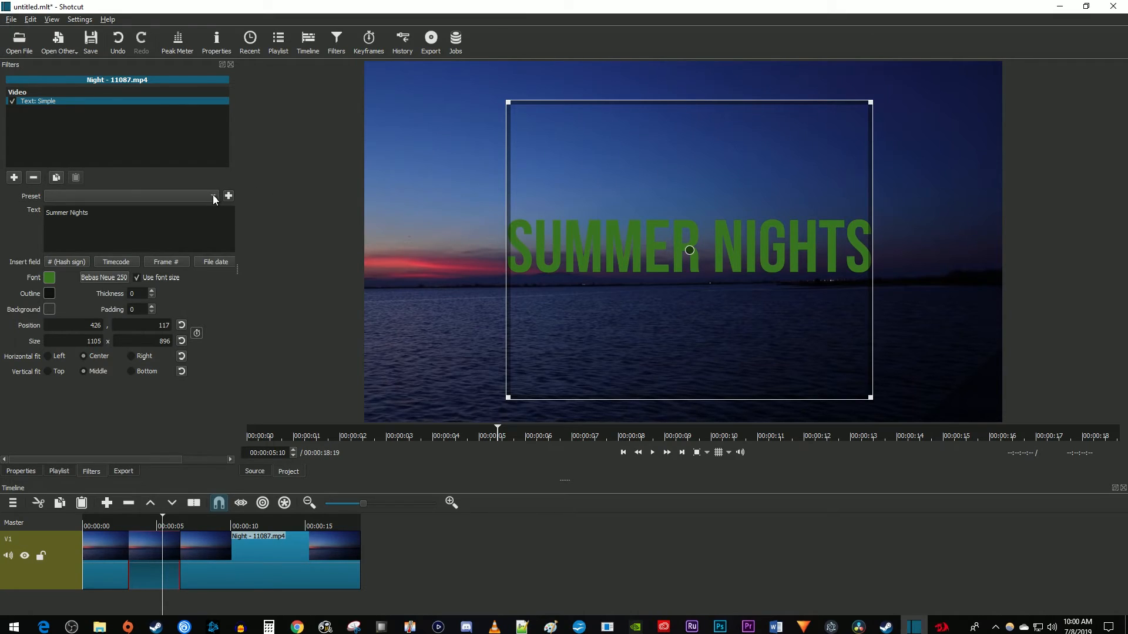
Step: Apply the Lower Third text preset to the title
click(213, 196)
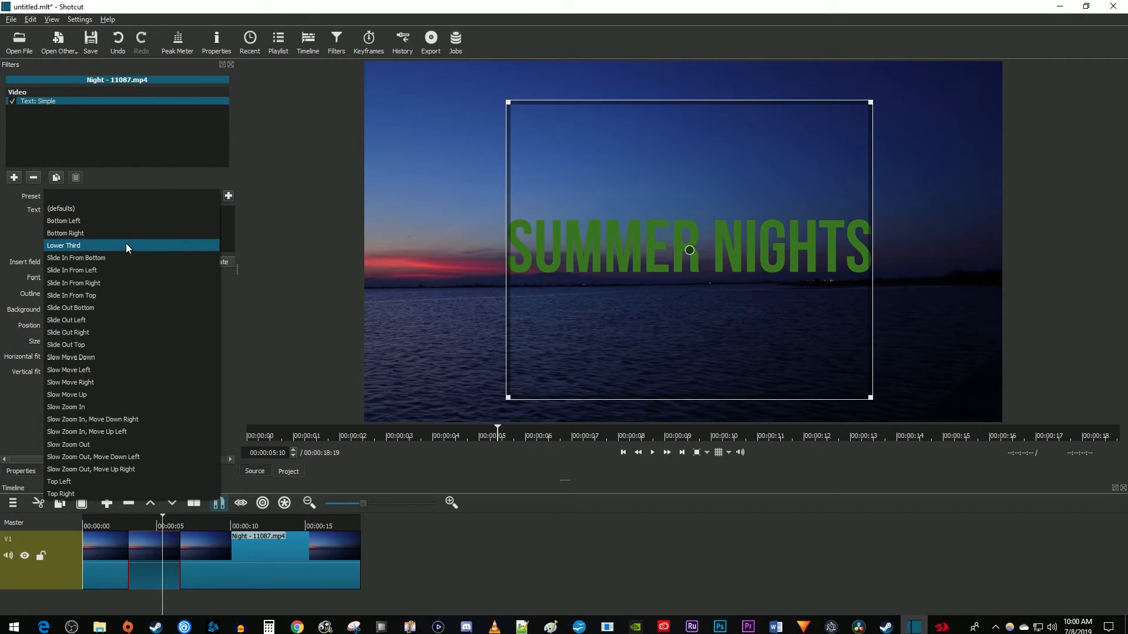
click(63, 246)
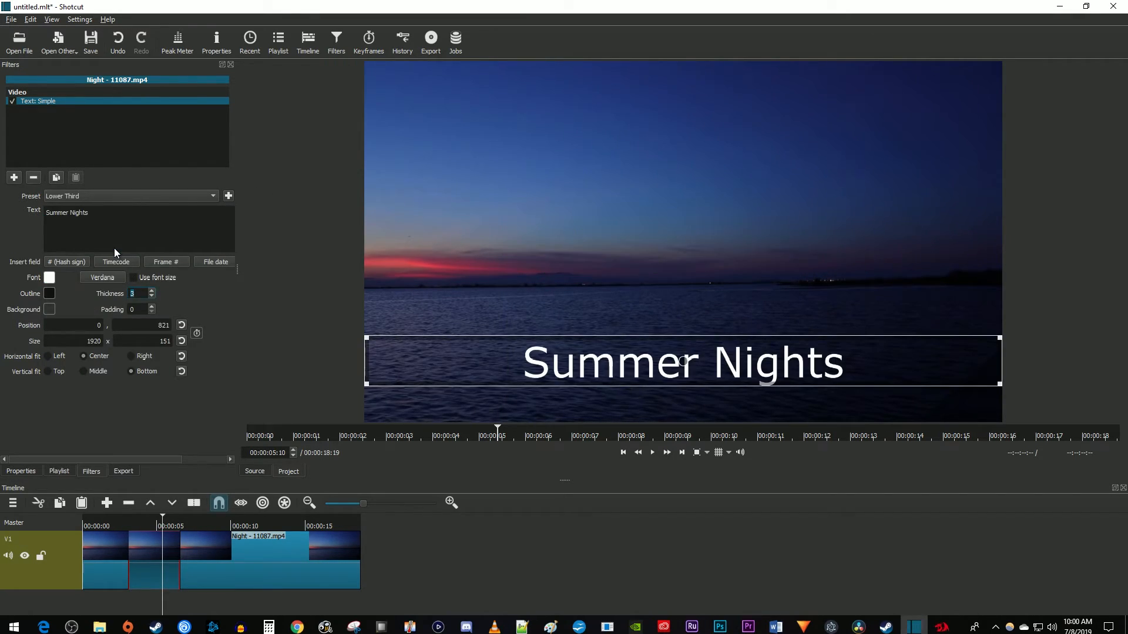
mouse_move(164, 200)
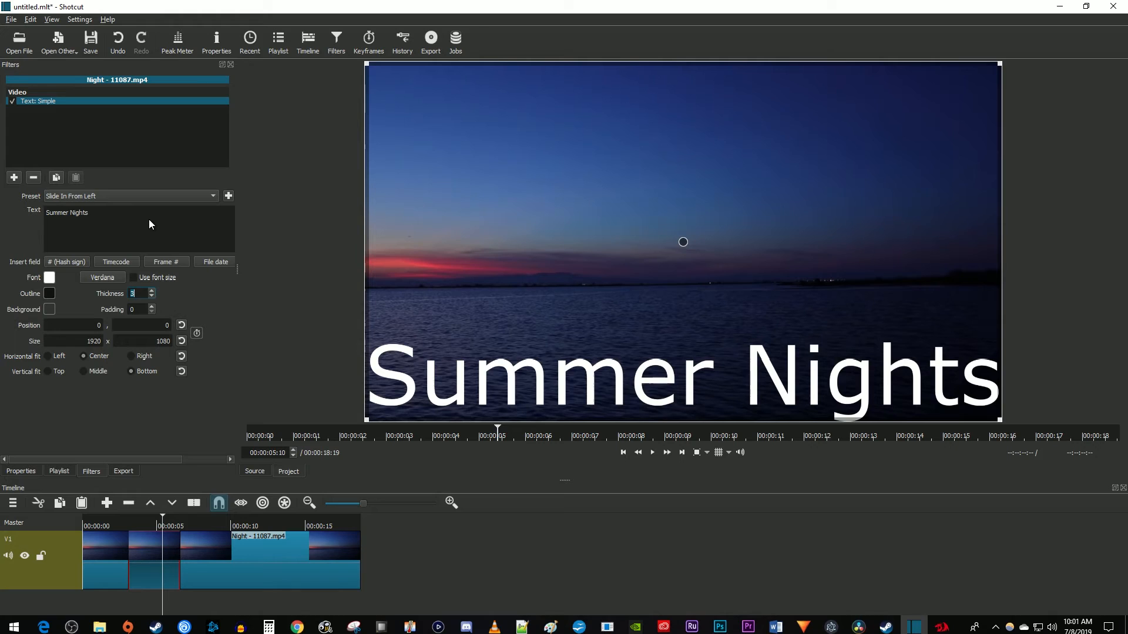
mouse_move(128, 266)
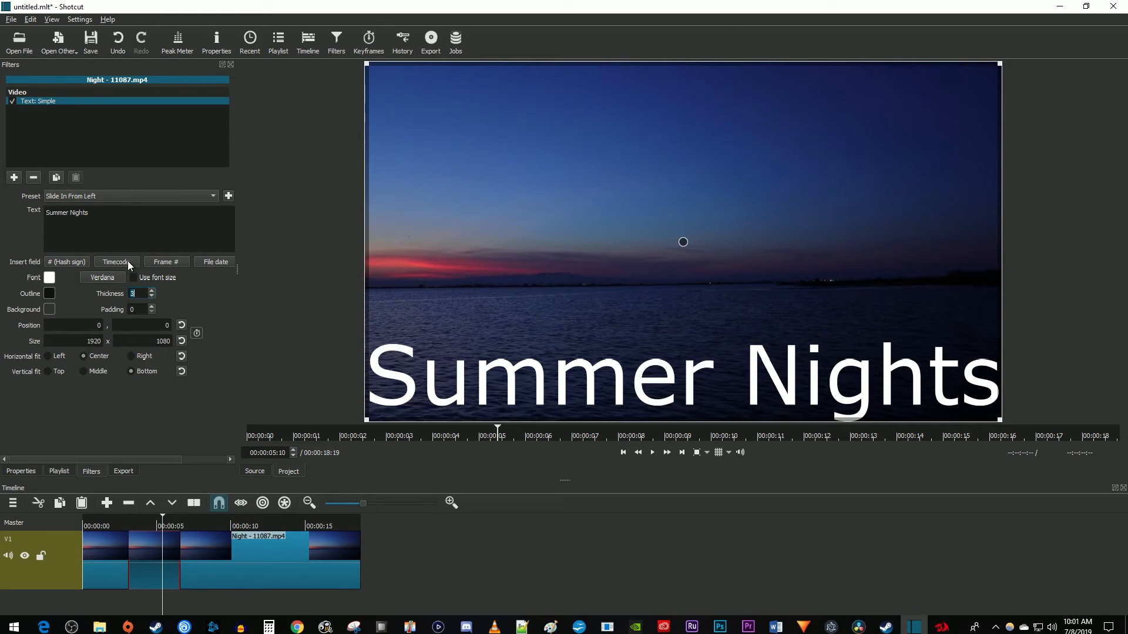
mouse_move(119, 276)
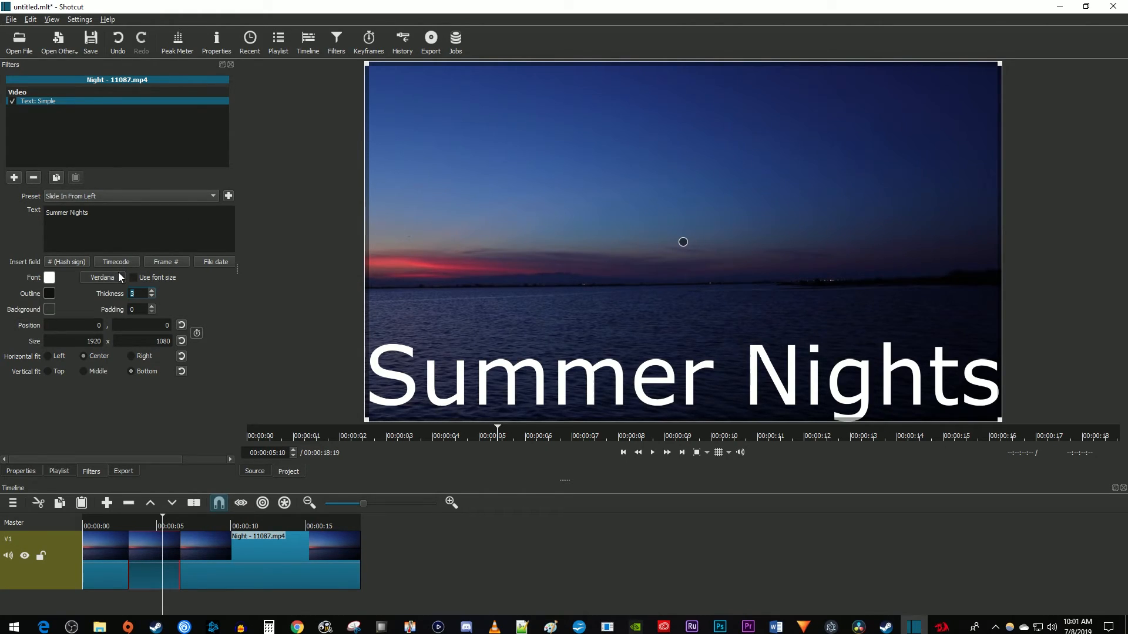
Step: Change the title font to Tw Cen MT
click(101, 278)
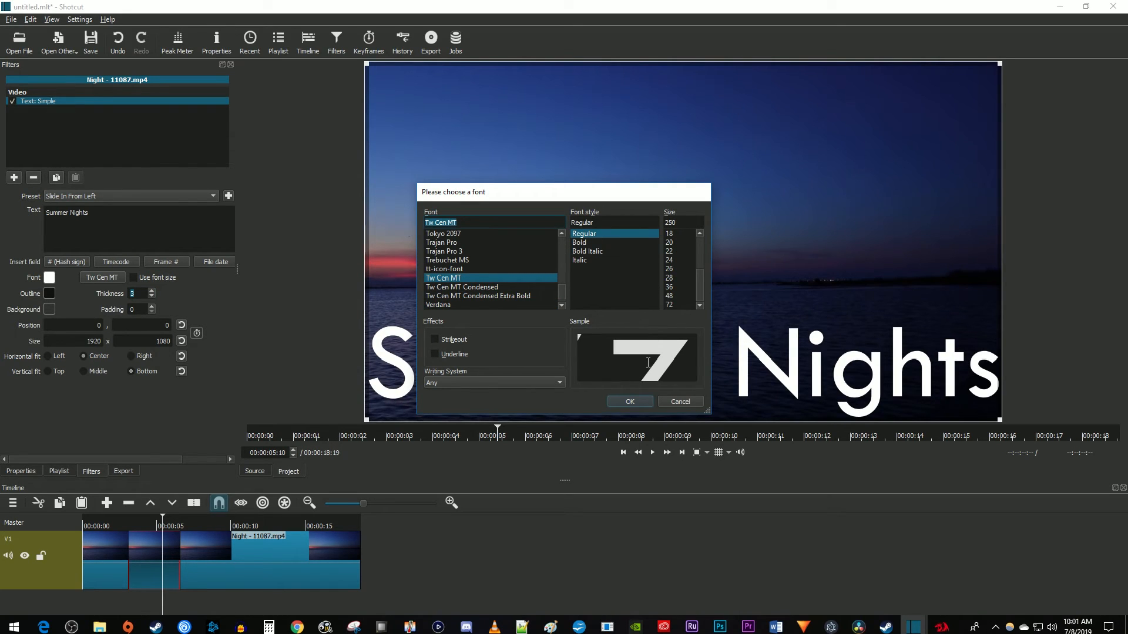
click(628, 402)
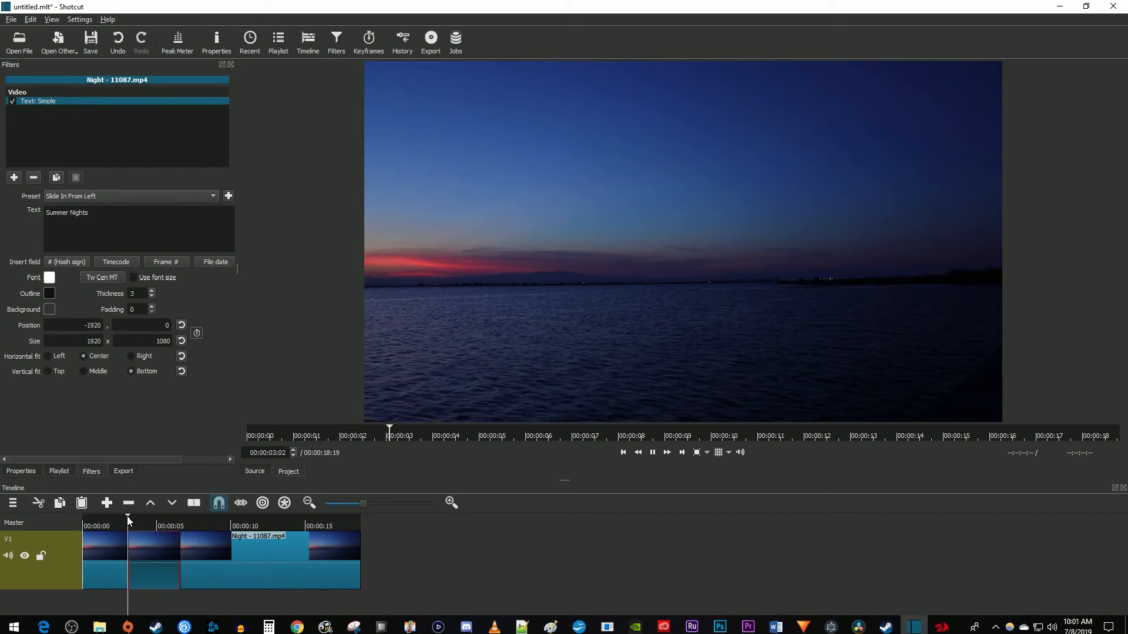